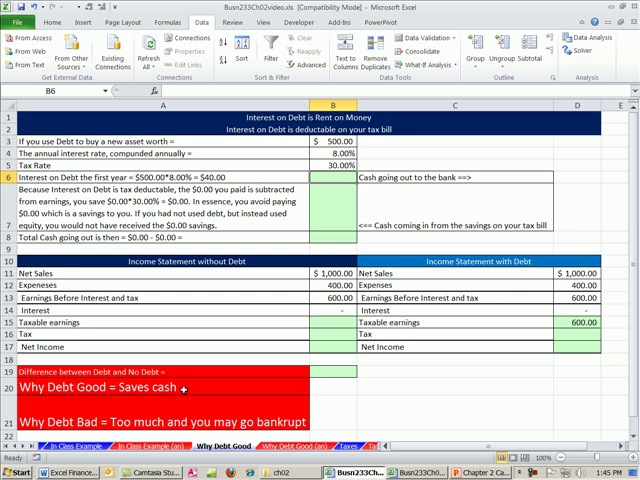
mouse_move(184, 388)
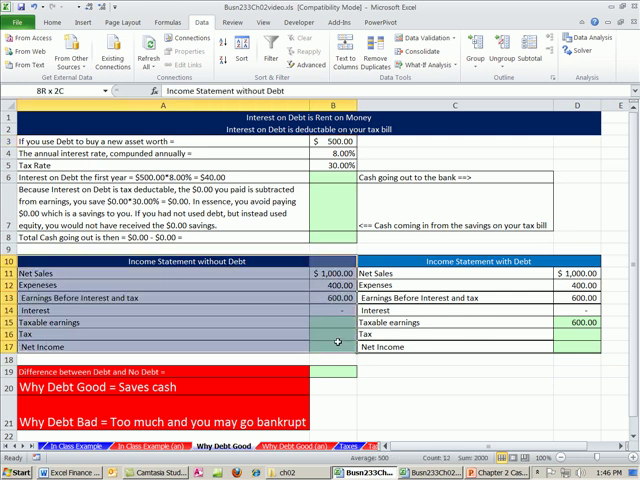
- Enter =ROUND(B3*B4,2) in B6 giving the $40.00 first-year interest on the $500 debt
left_click(336, 256)
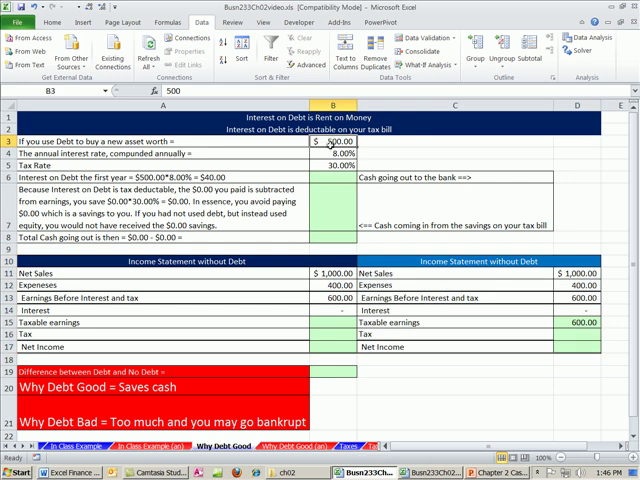
left_click(332, 154)
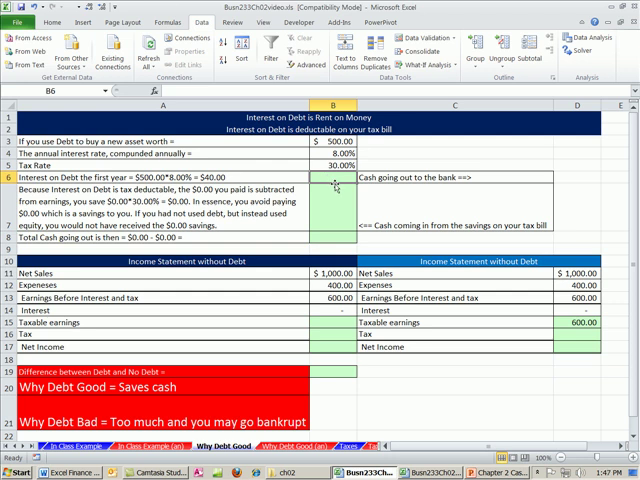
type("=round")
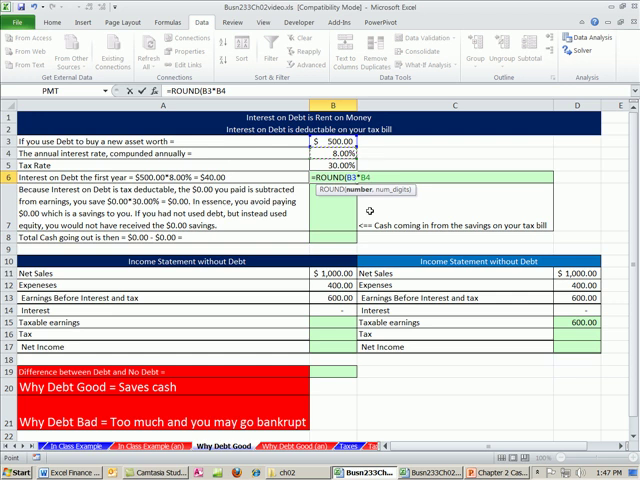
type(",")
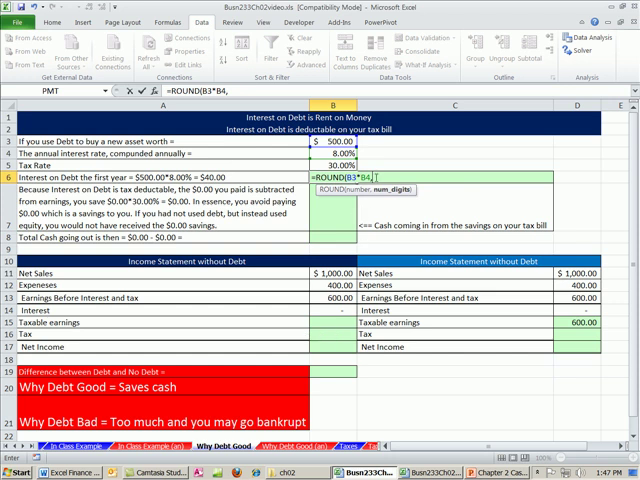
type("2")
left_click(454, 178)
type("Cash going out to the bank ==>")
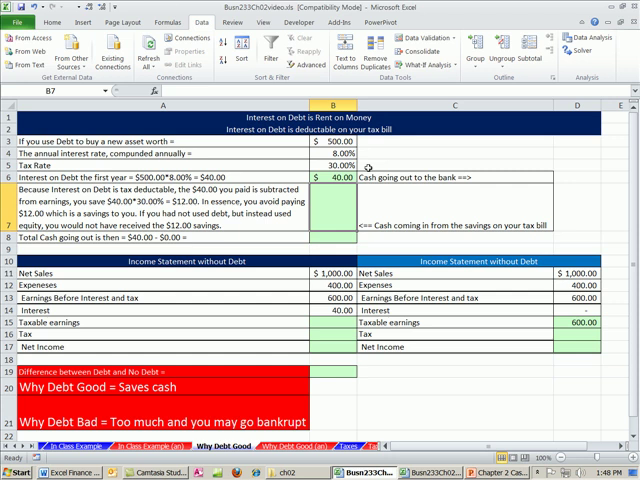
mouse_move(384, 160)
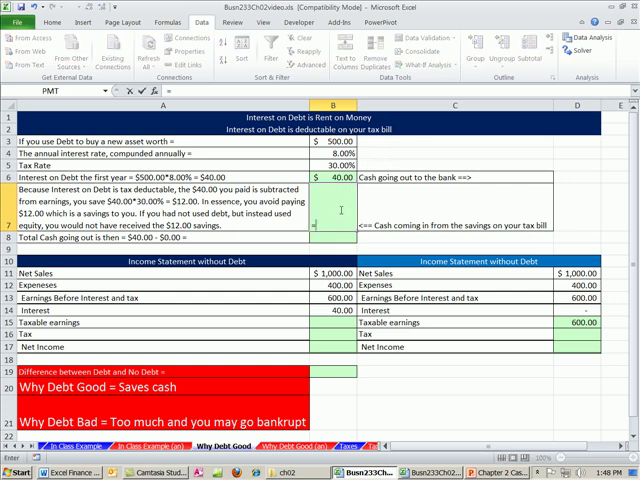
- Enter =ROUND(B6*B5,2) in B7 for $12.00 tax savings, and try an 8.875% rate in B4
type("=B6")
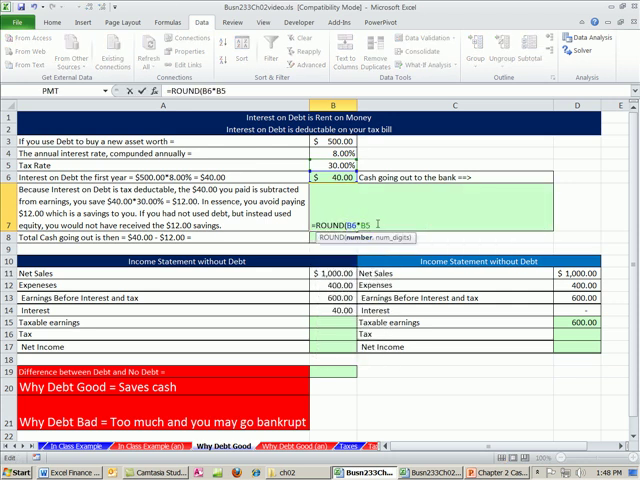
type(",")
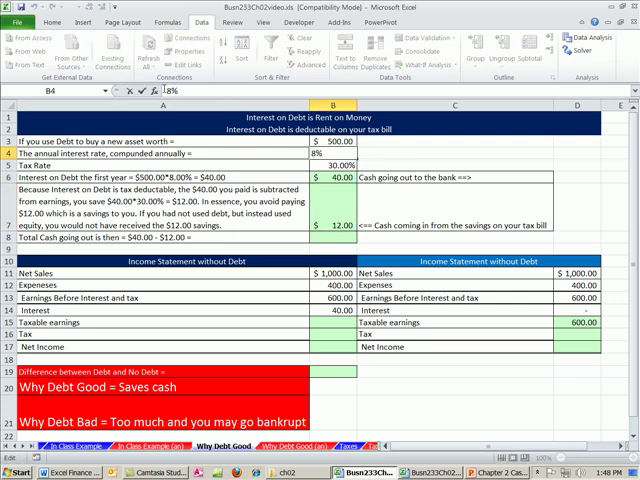
type("8.7")
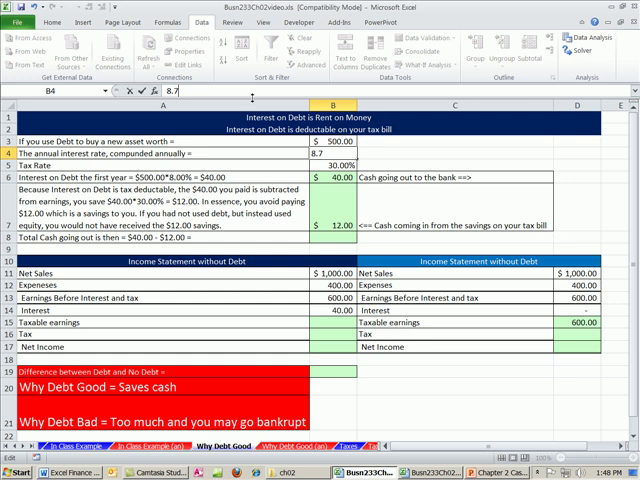
type("875%")
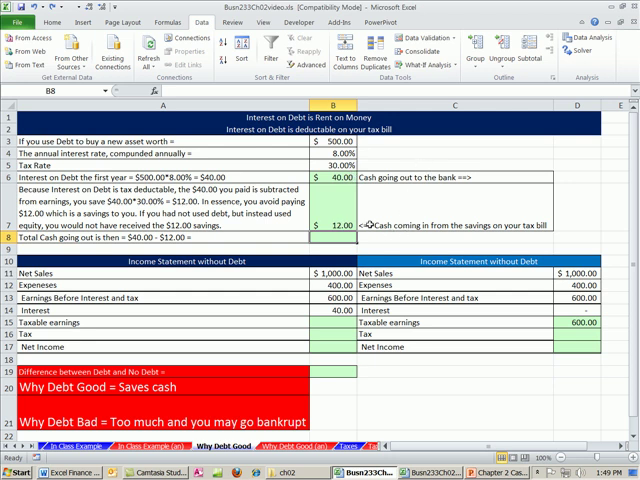
mouse_move(372, 224)
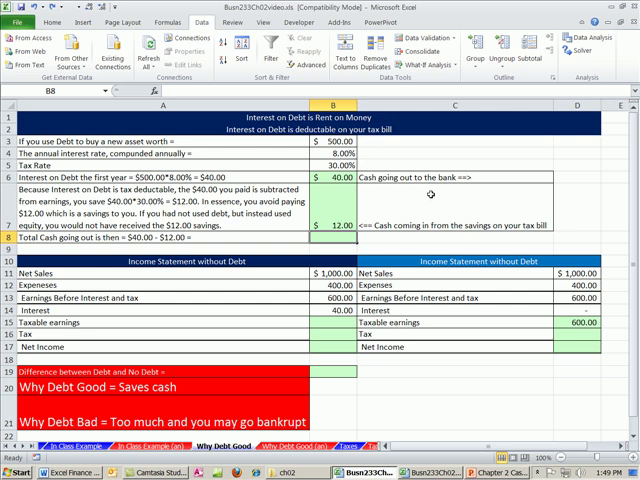
mouse_move(370, 220)
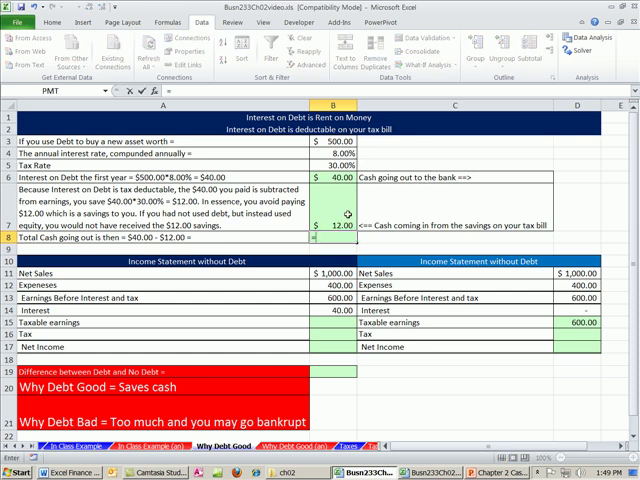
- Enter =B6-B7 in B8 for the net cash out after tax savings
type("=B6-B7")
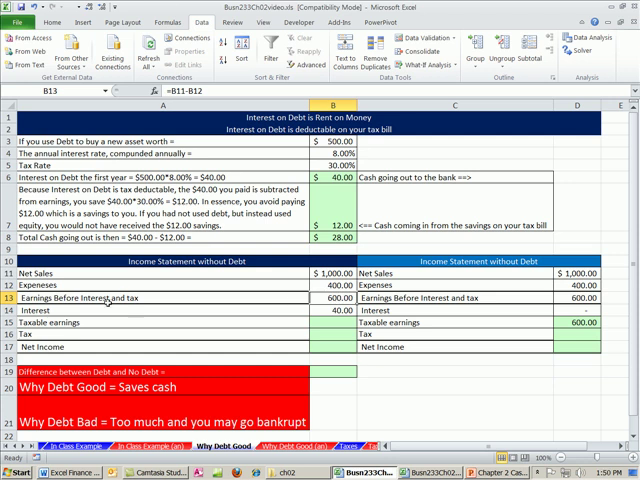
mouse_move(328, 300)
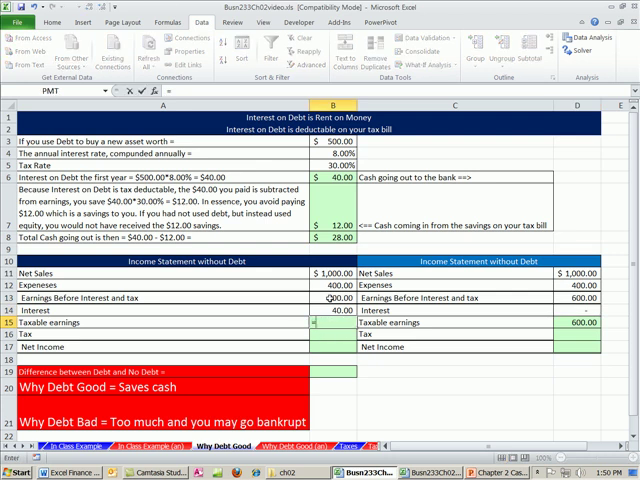
- Compute taxable earnings =B13-B14, tax =ROUND(B15*B5,2) giving $168.00, and net income =B15-B16 giving $392.00
type("=B13-B14")
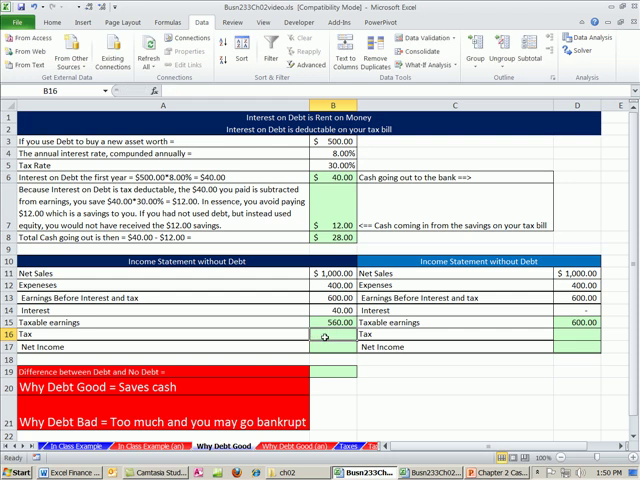
type("=ROUND(")
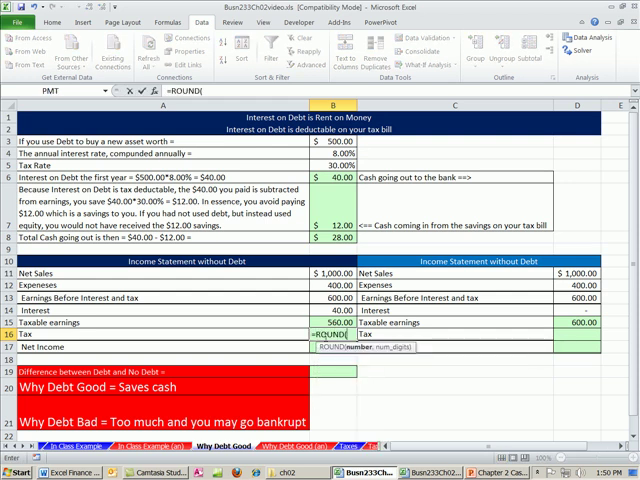
left_click(328, 332)
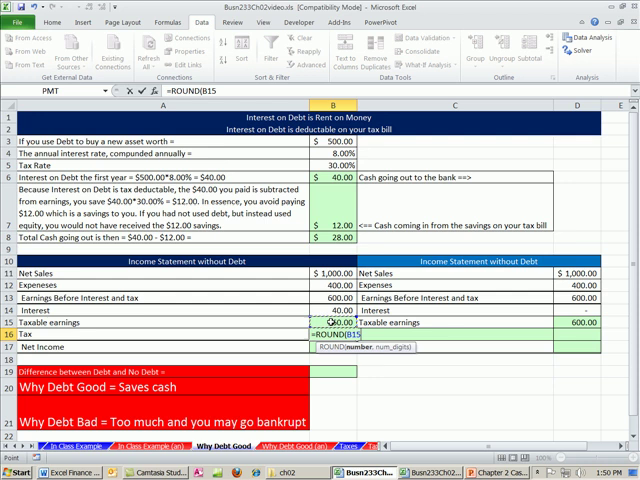
type("*")
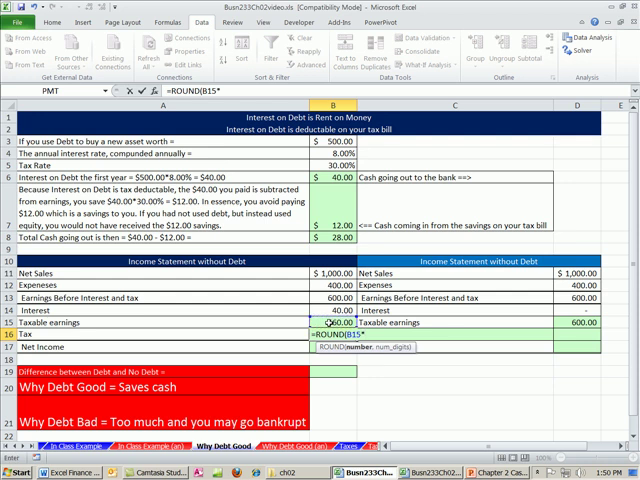
type("*B5")
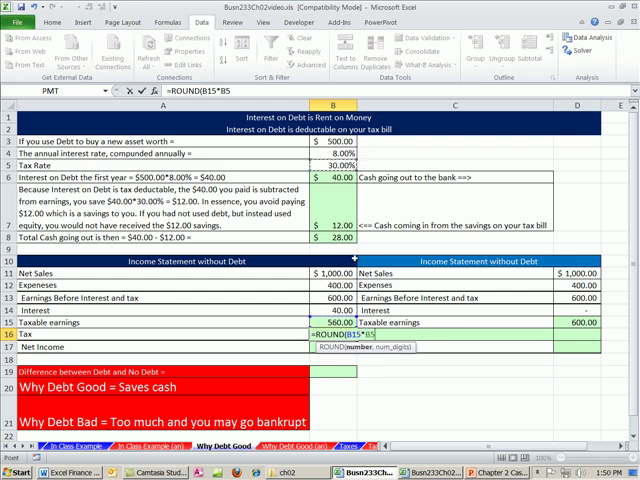
type(",")
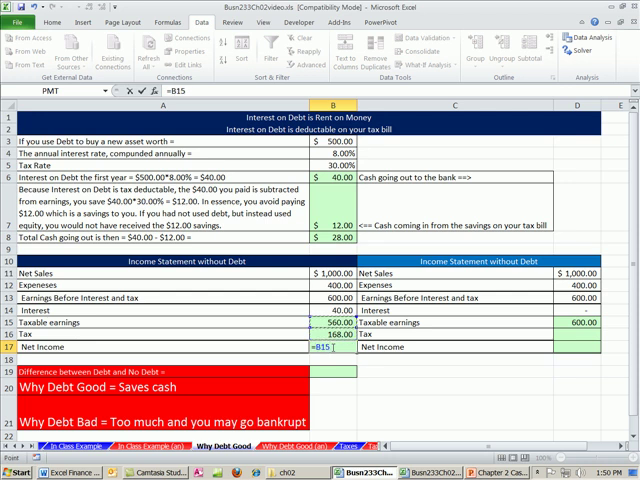
type("=B15-B16")
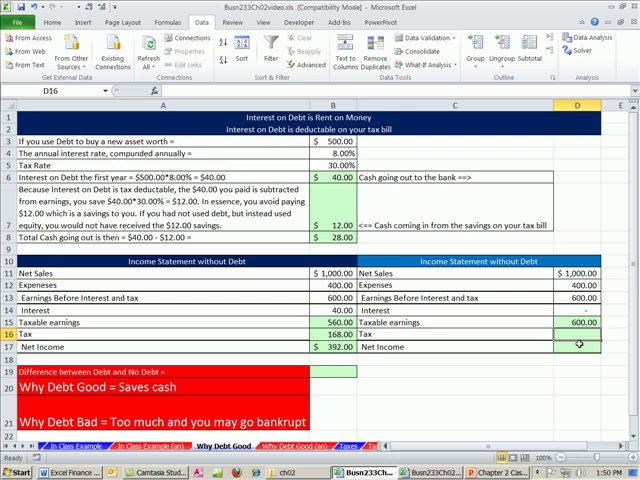
- Enter =ROUND(D15*B5,0) in D16 for the no-debt tax of $180.00
type("=ROUND(D15*B5")
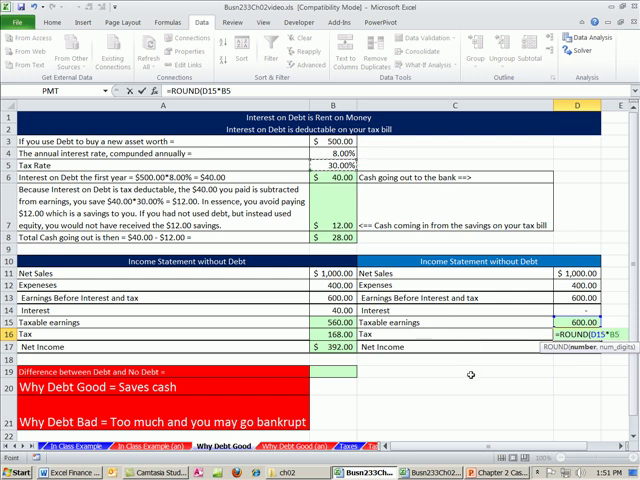
type(",0")
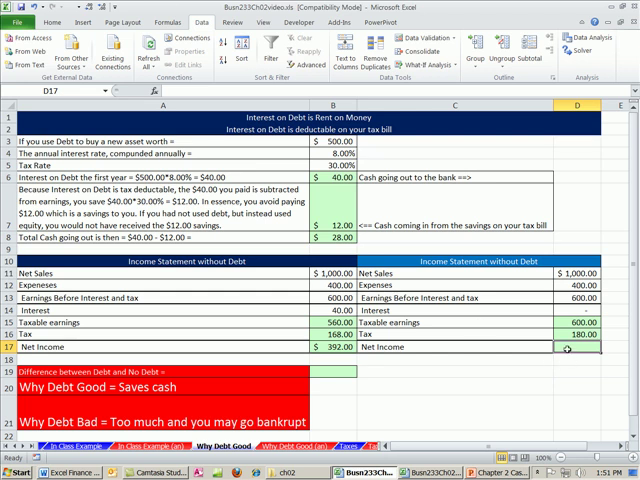
- Enter =D15-D16 in D17 for $420.00 no-debt net income and compare the Interest lines
type("=D15-D16")
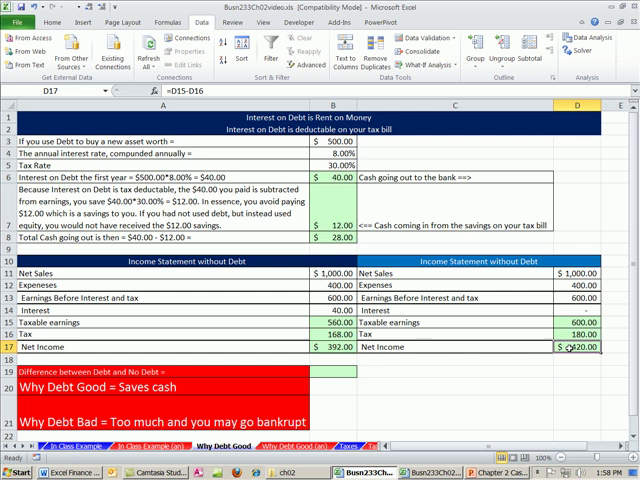
mouse_move(464, 344)
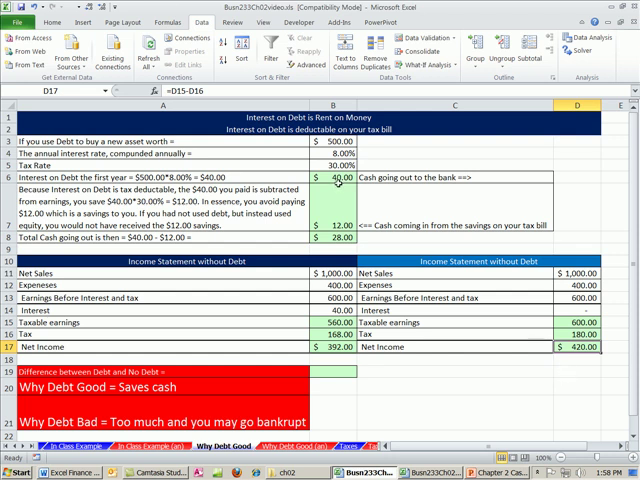
left_click(336, 178)
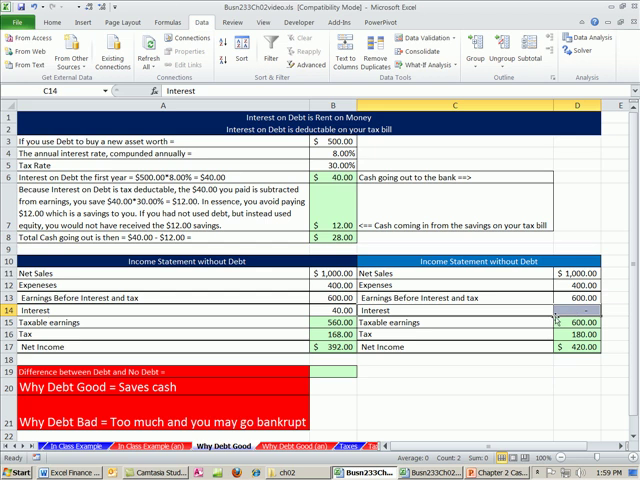
mouse_move(544, 426)
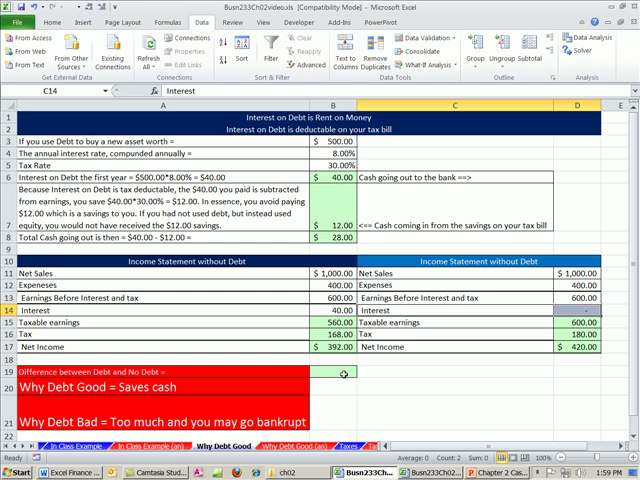
left_click(336, 372)
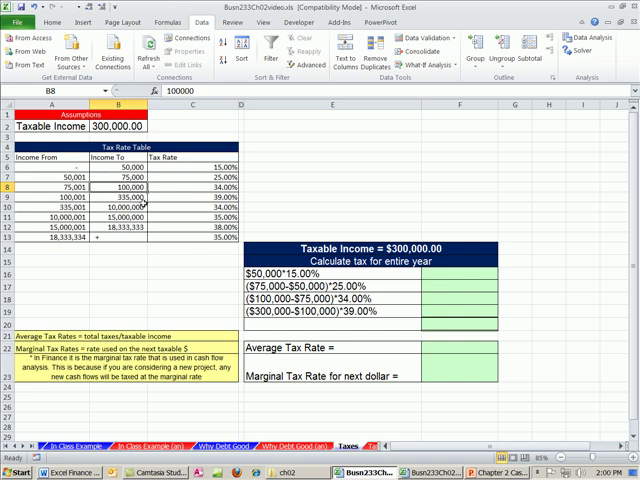
- Review the $100,000 bracket limit, a tax rate and the $300,000 taxable income on the Taxes sheet
left_click(112, 194)
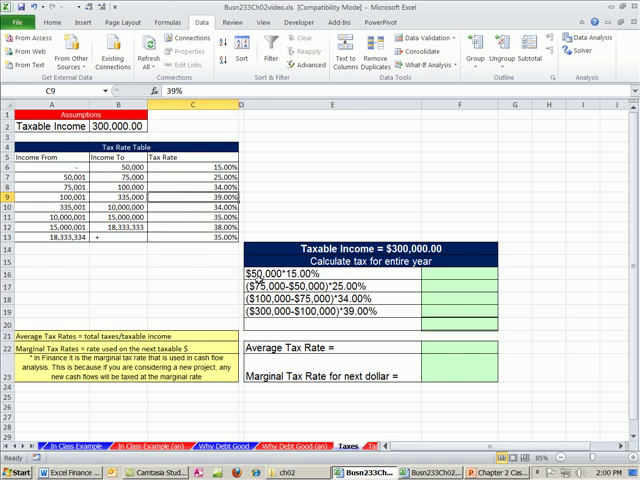
left_click(110, 126)
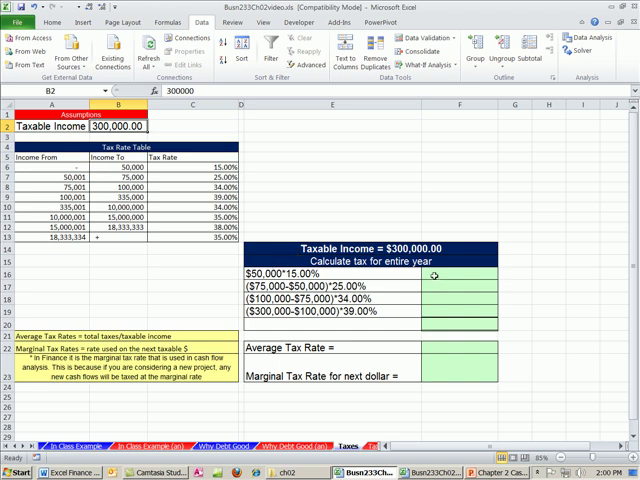
left_click(460, 272)
type("=")
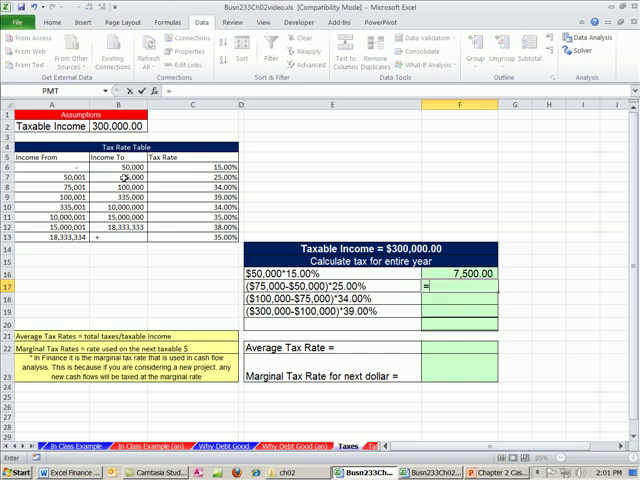
- Enter bracket formulas like =(B8-B7)*C8 giving taxes of 6,250.00 and 8,500.00
type("(B8")
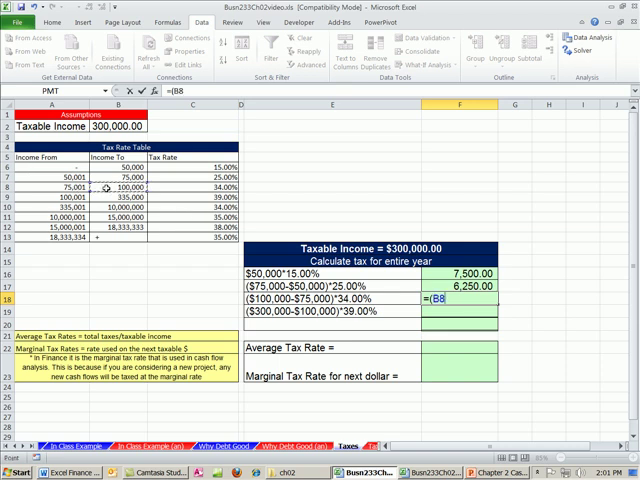
type("-")
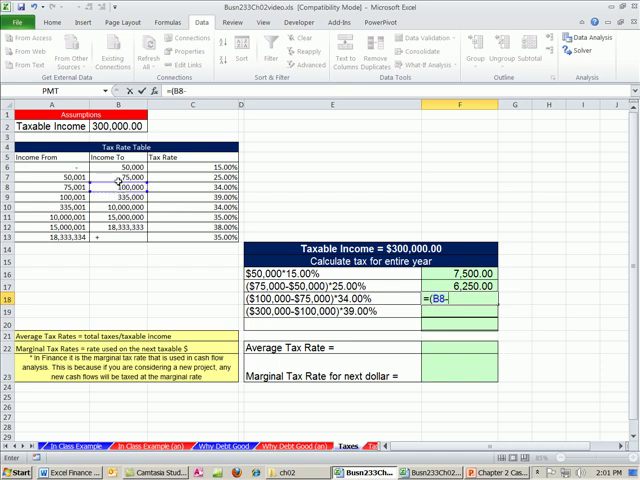
left_click(112, 188)
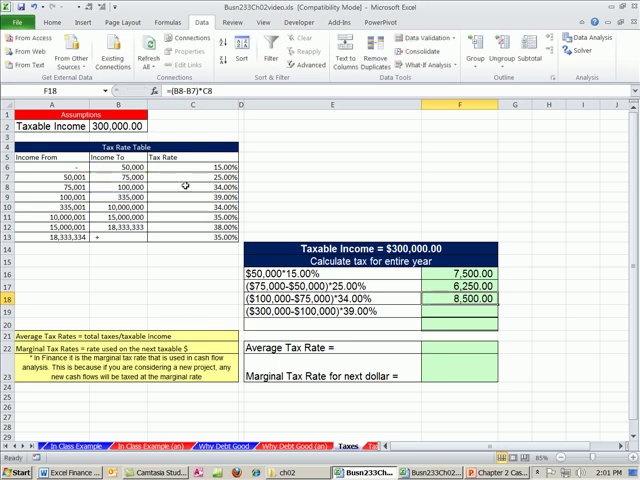
- Enter =(B2-B8)*C9 in F18 taxing income above $100,000 at 39% for 78,000.00
left_click(460, 312)
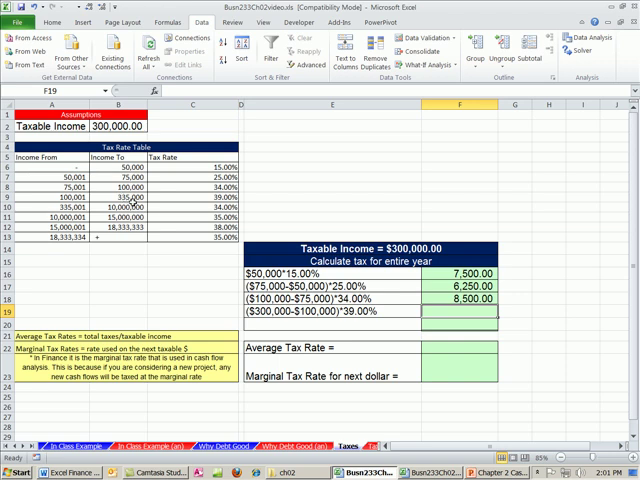
mouse_move(172, 196)
type("=(B2-B8")
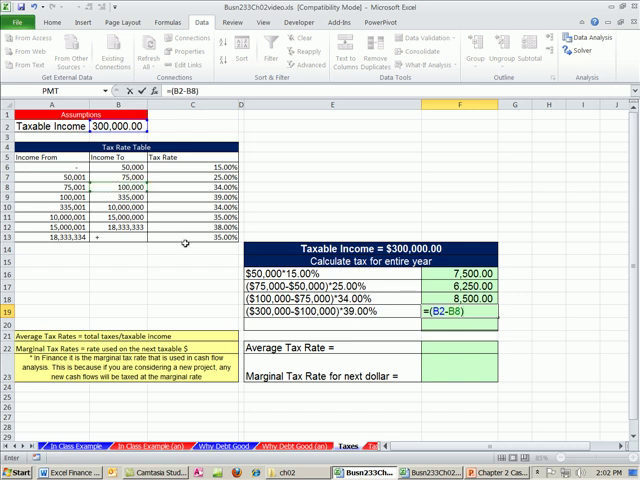
type("*")
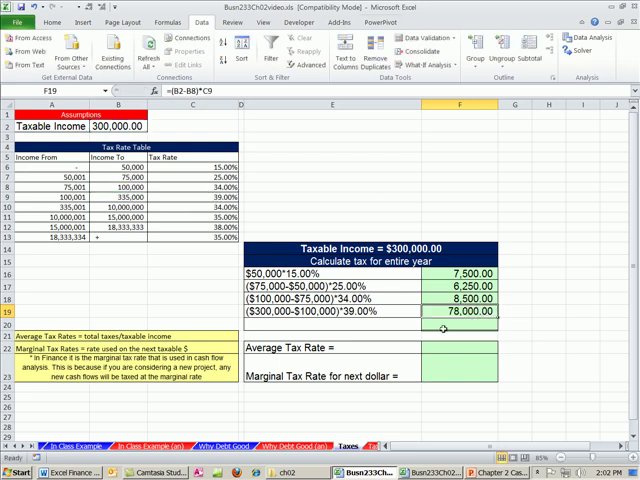
mouse_move(528, 284)
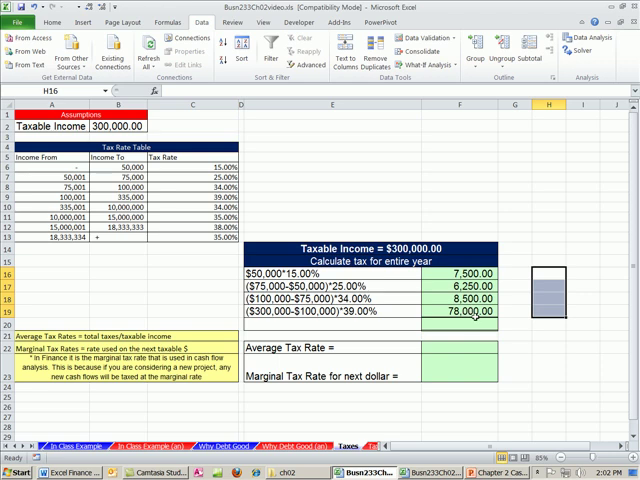
- Total the bracket taxes with =SUM(F15:F18) at 100,250.00 and compute average rate =F20/B2 as 0.33417
left_click(460, 326)
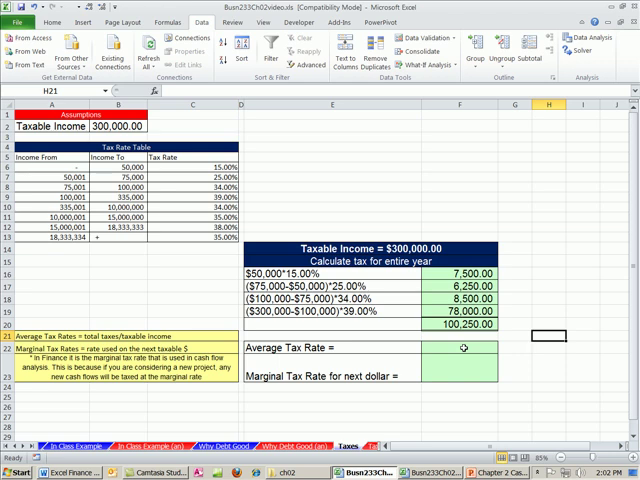
left_click(466, 324)
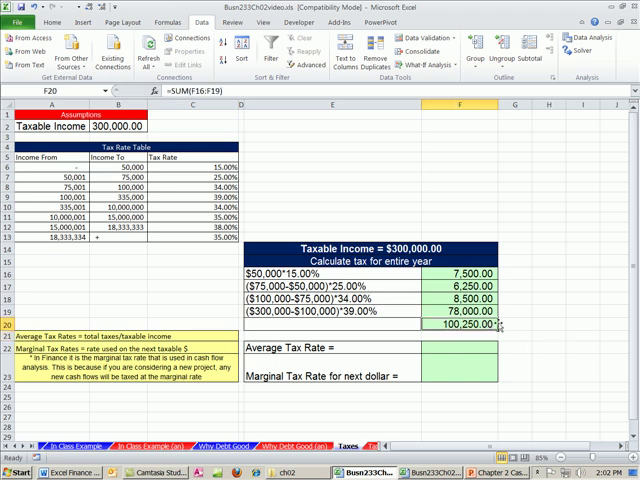
mouse_move(500, 324)
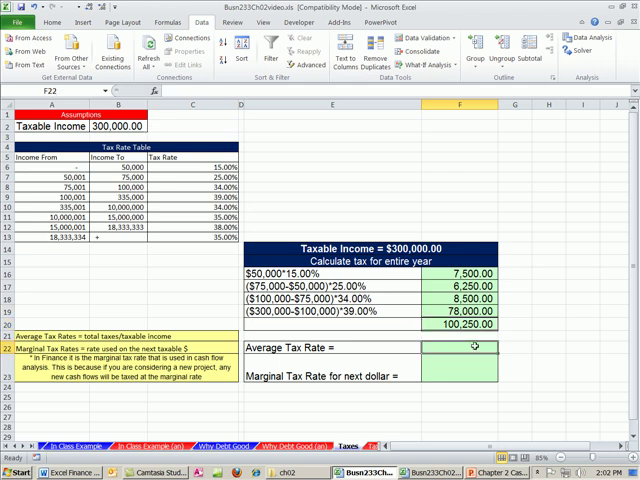
type("=F20")
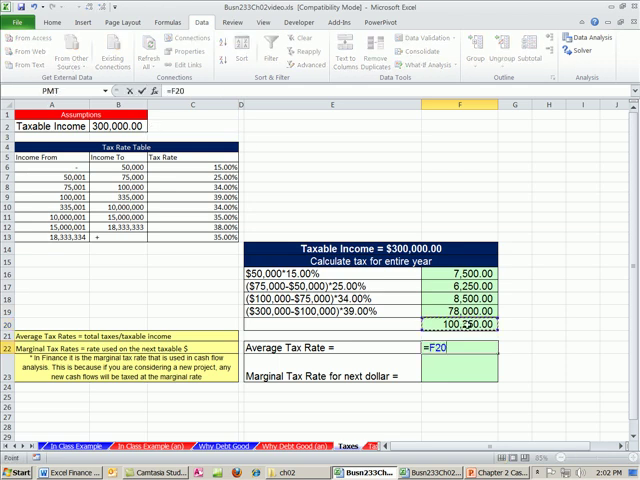
type("/")
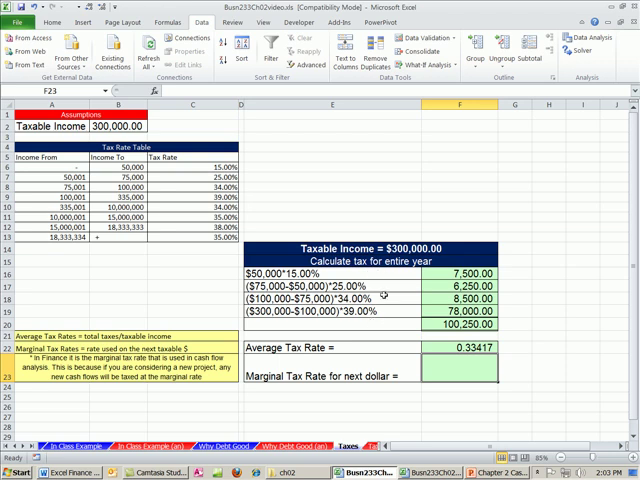
mouse_move(408, 304)
type("=C9")
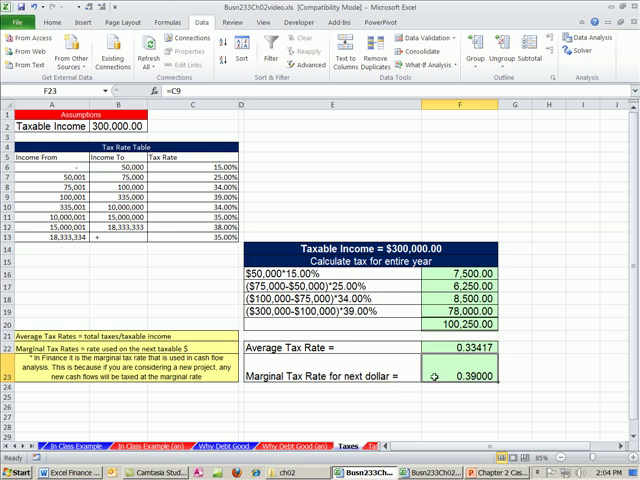
mouse_move(196, 208)
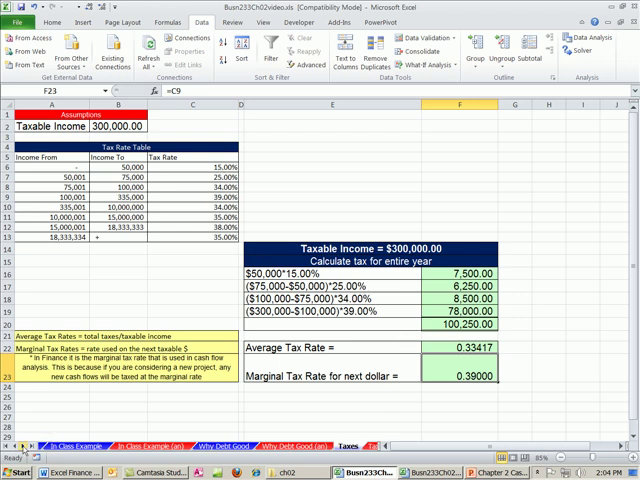
- Scroll the sheet tab bar to reveal more sheet names
left_click(18, 452)
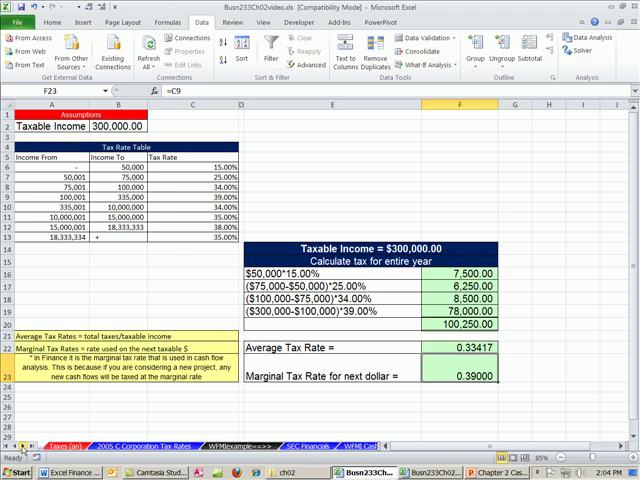